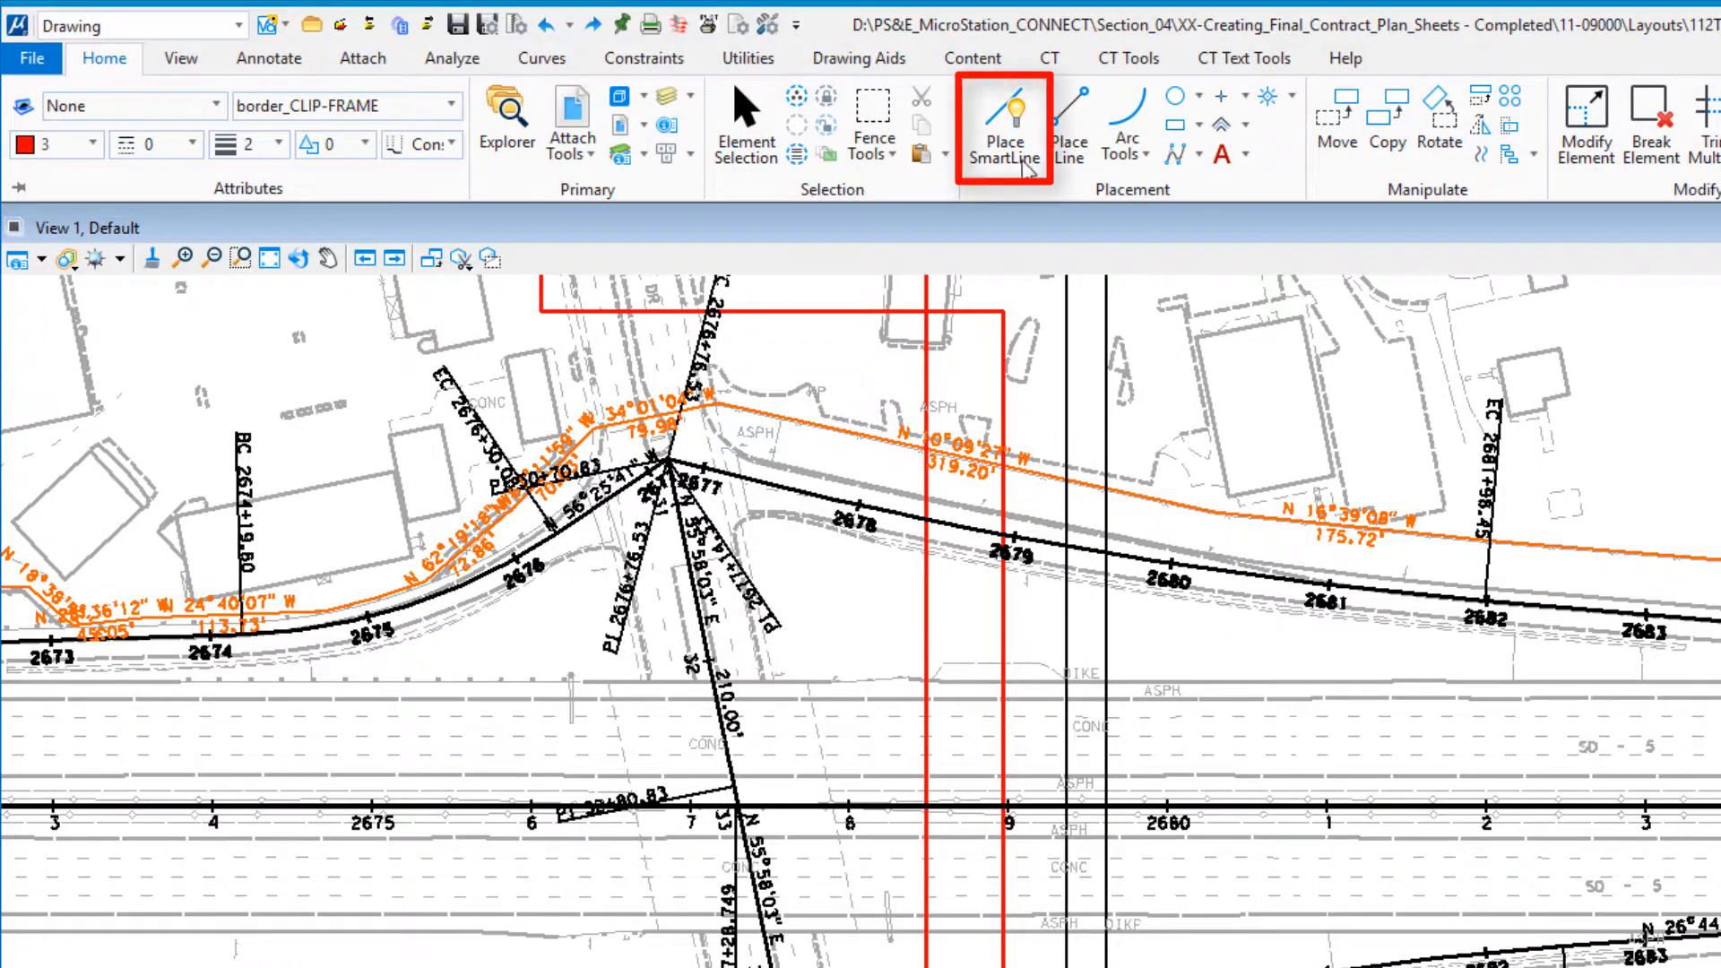
# - Show the Caltrans custom tools on the CT ribbon
pyautogui.click(1002, 127)
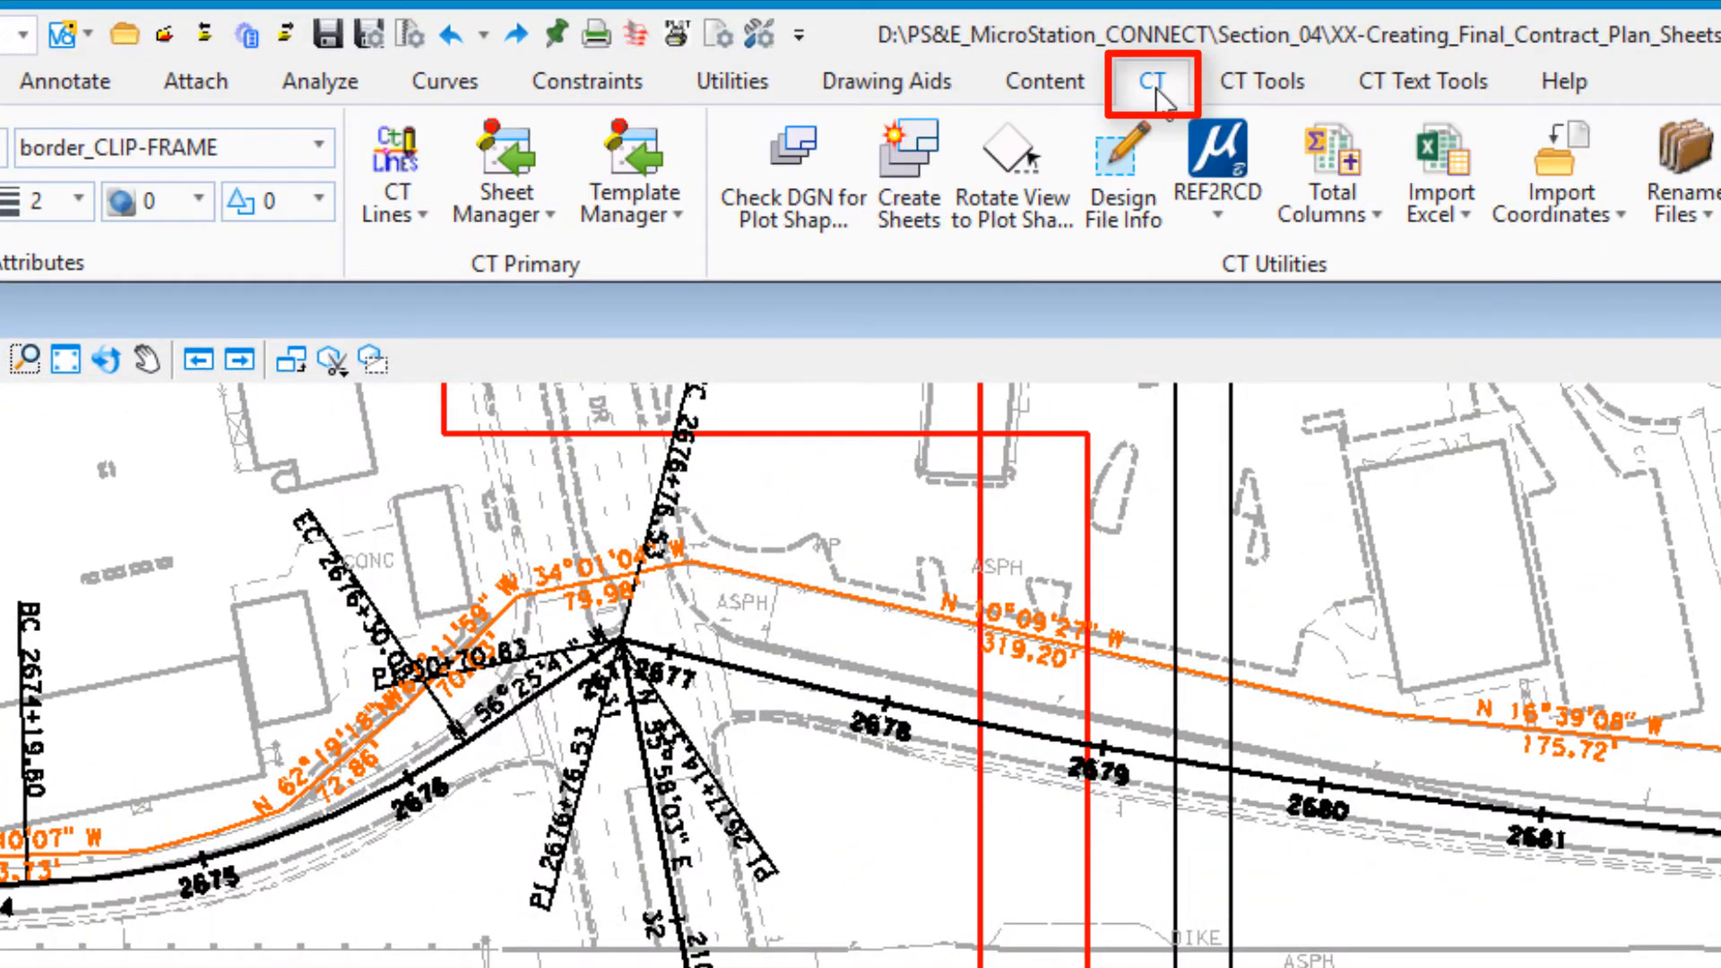
pyautogui.moveTo(394, 165)
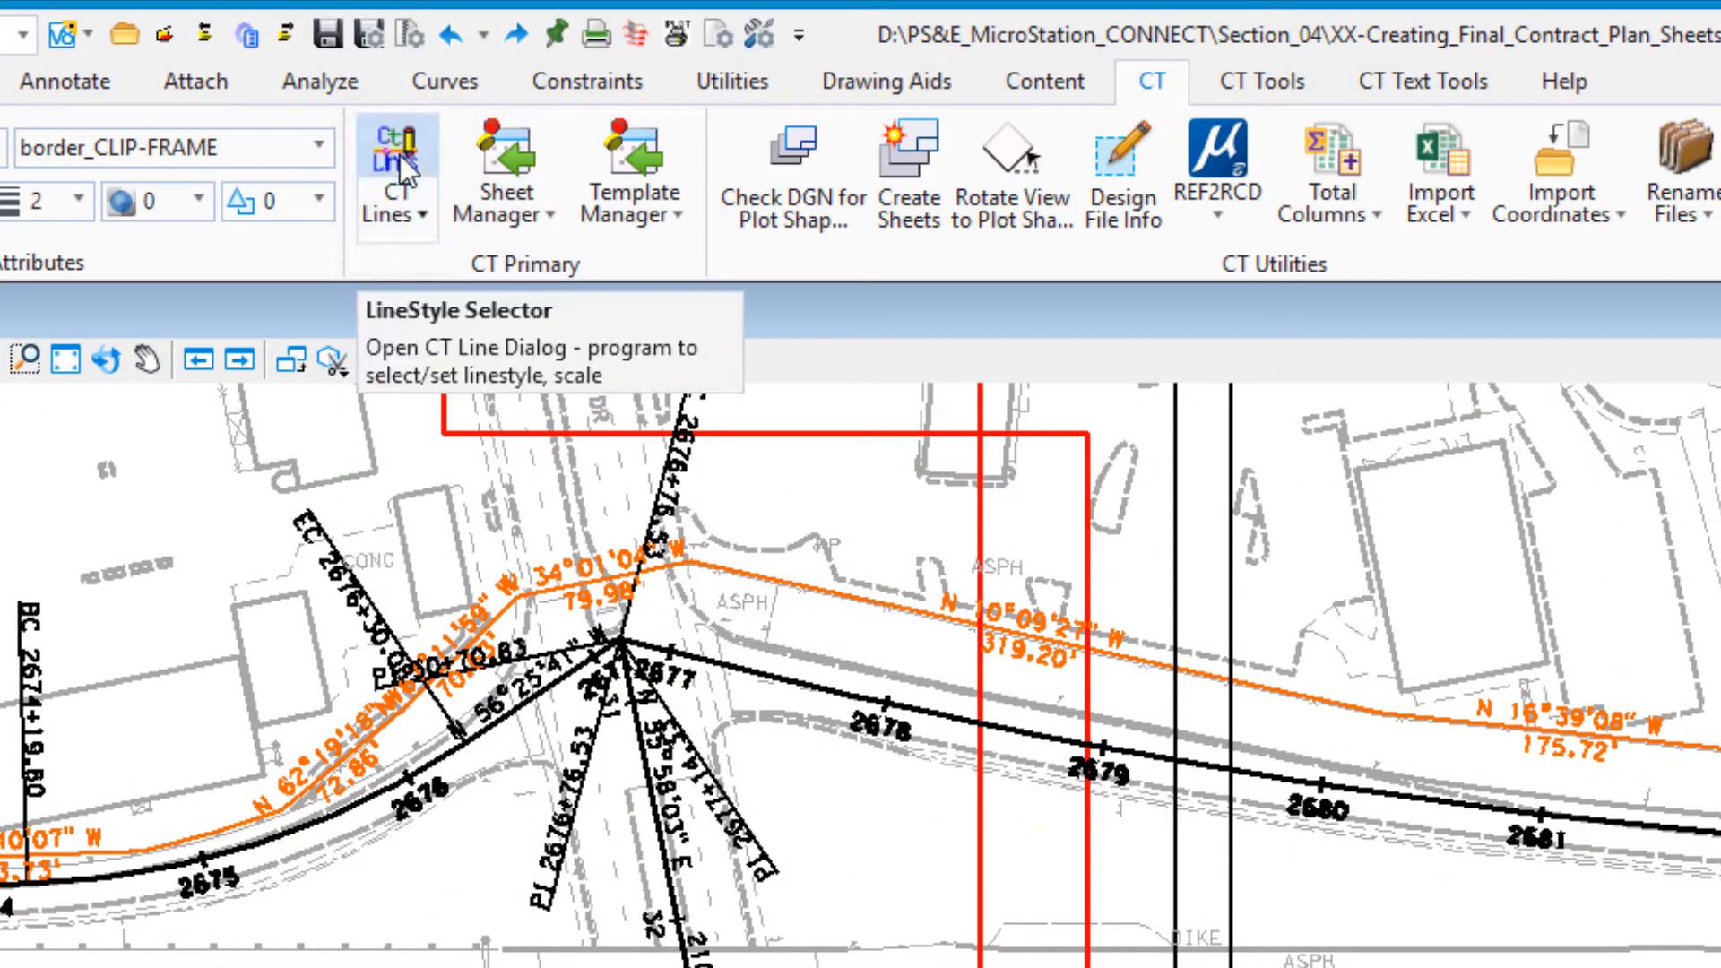
# - Load the LineCodes-nl style set and pick 15 pp-match Match Line as the active style
pyautogui.click(389, 165)
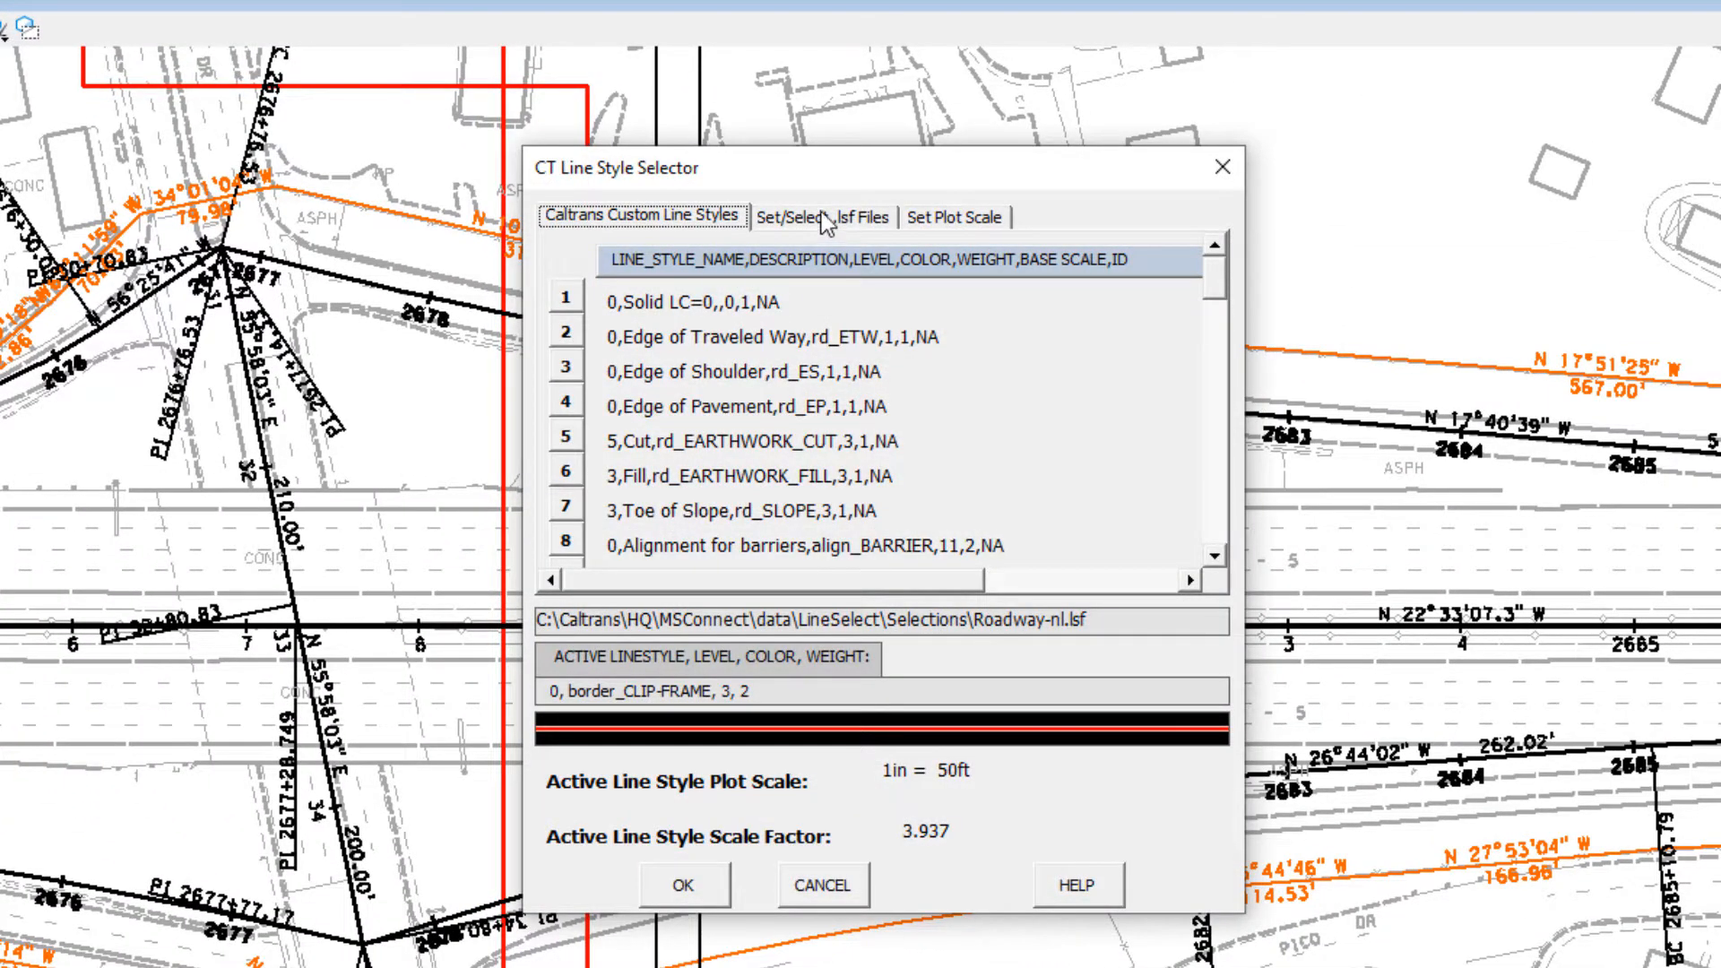
pyautogui.click(823, 217)
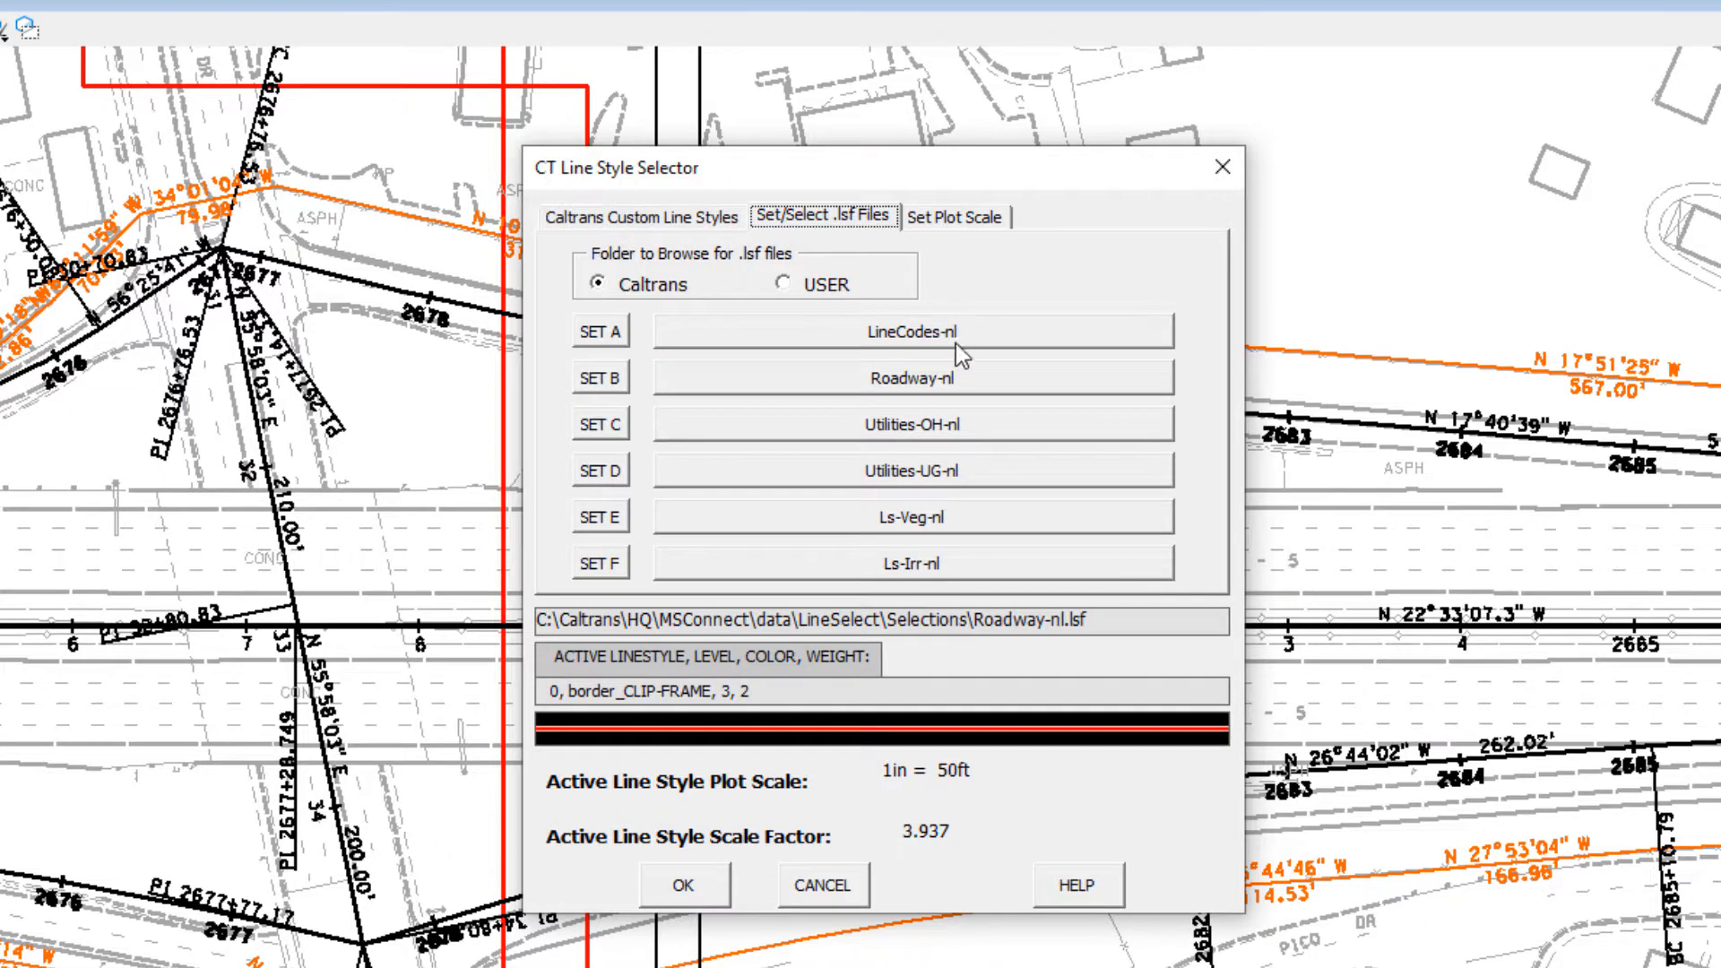
pyautogui.click(909, 330)
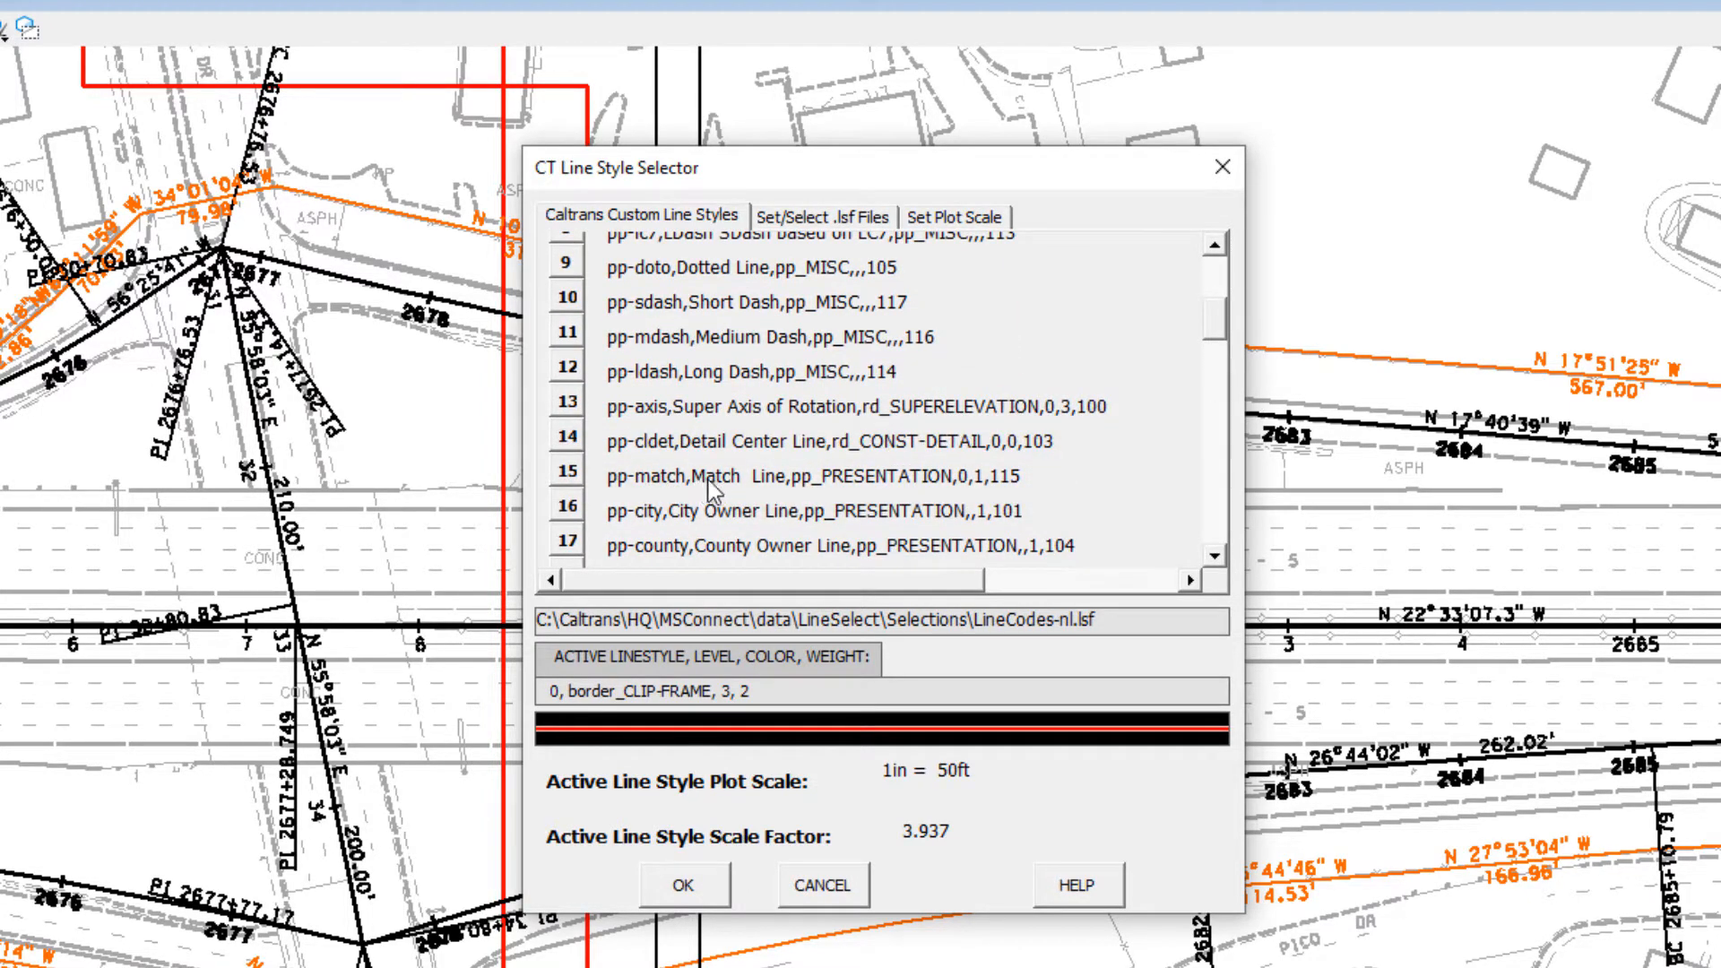
pyautogui.click(567, 479)
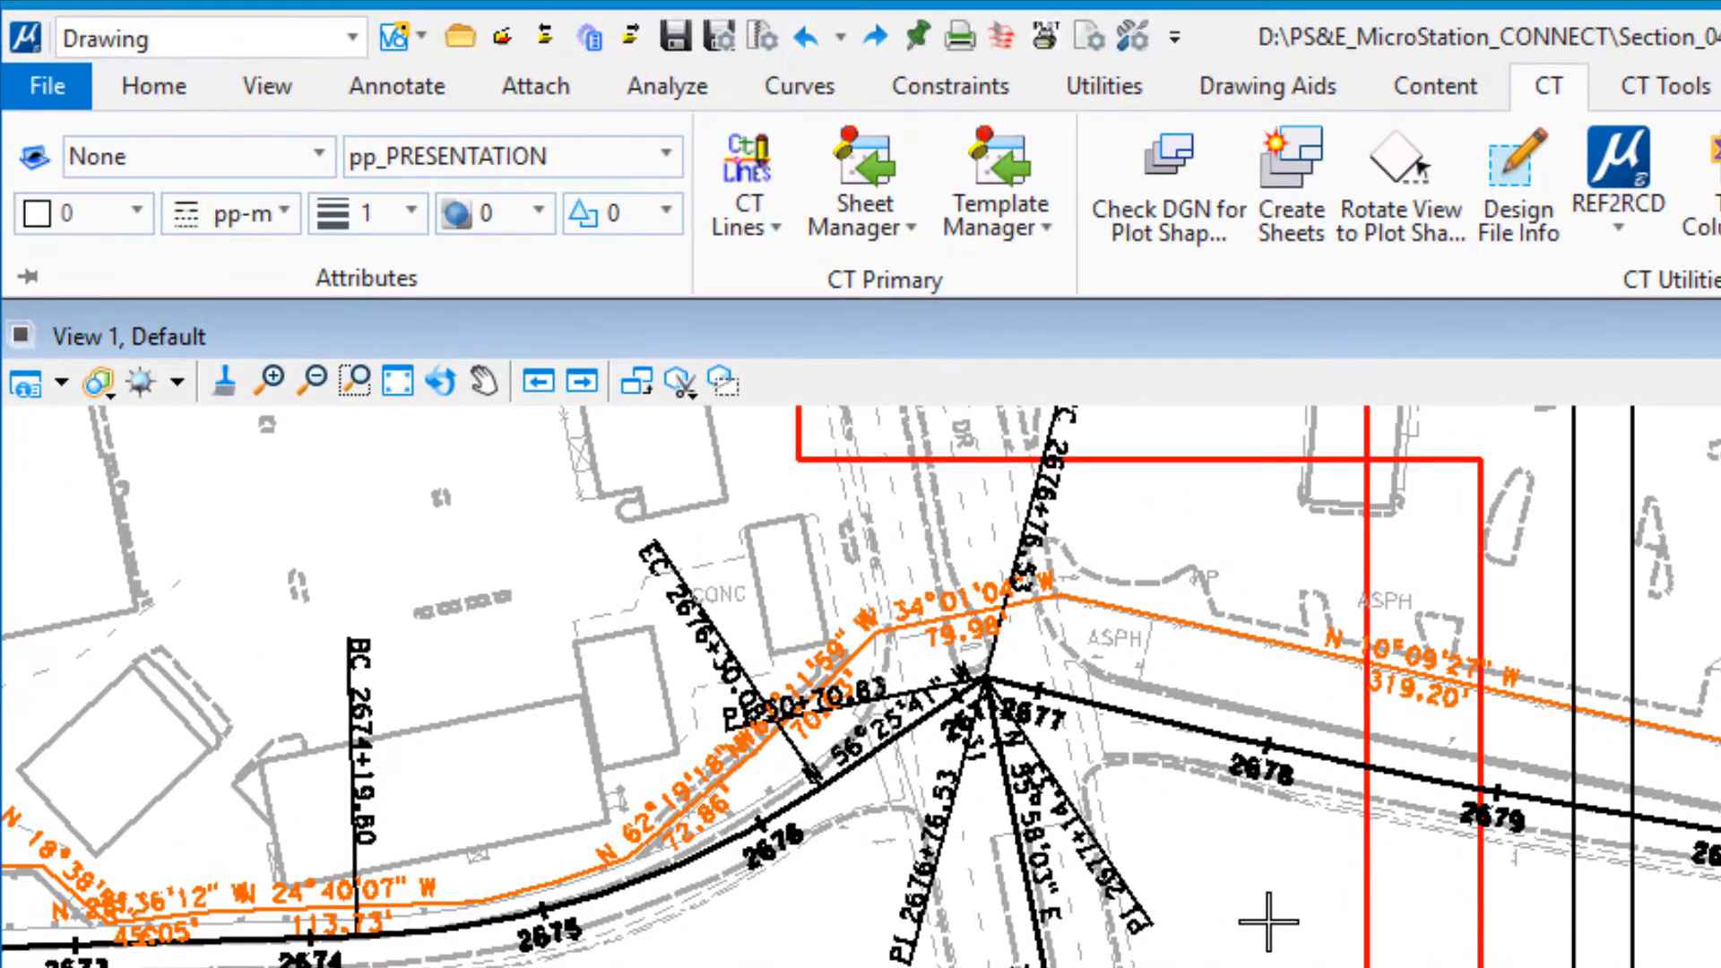
pyautogui.moveTo(368, 211)
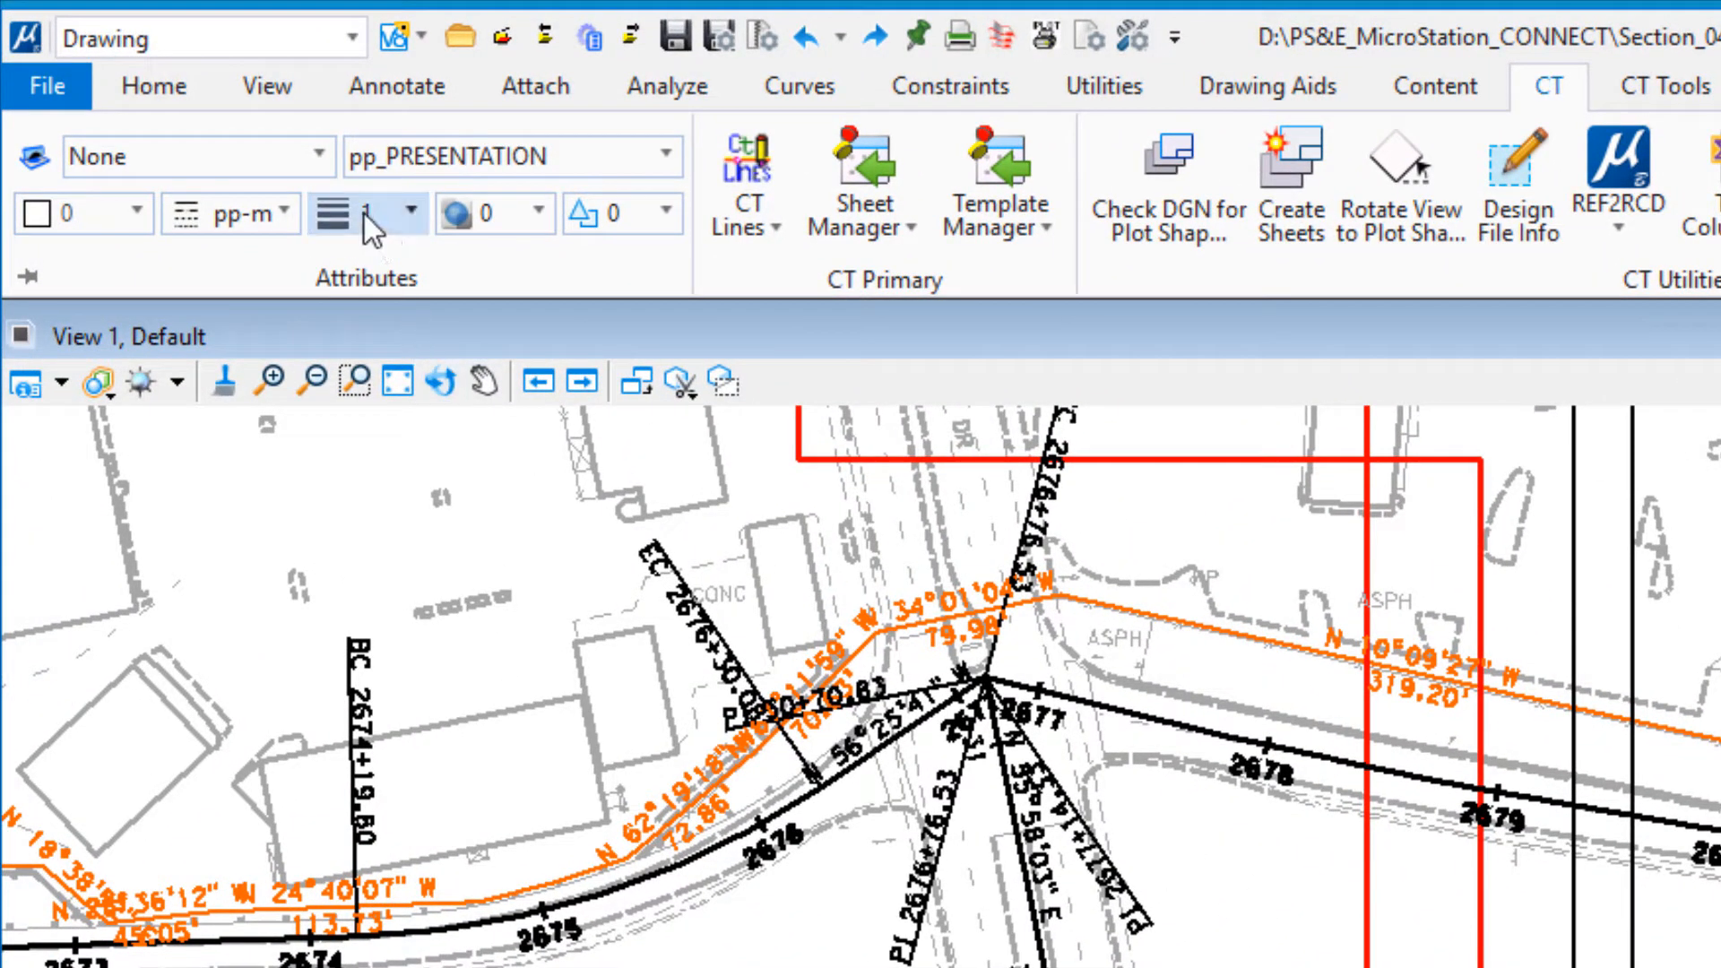
# - Choose a heavier line weight from the Attributes weight list
pyautogui.click(413, 211)
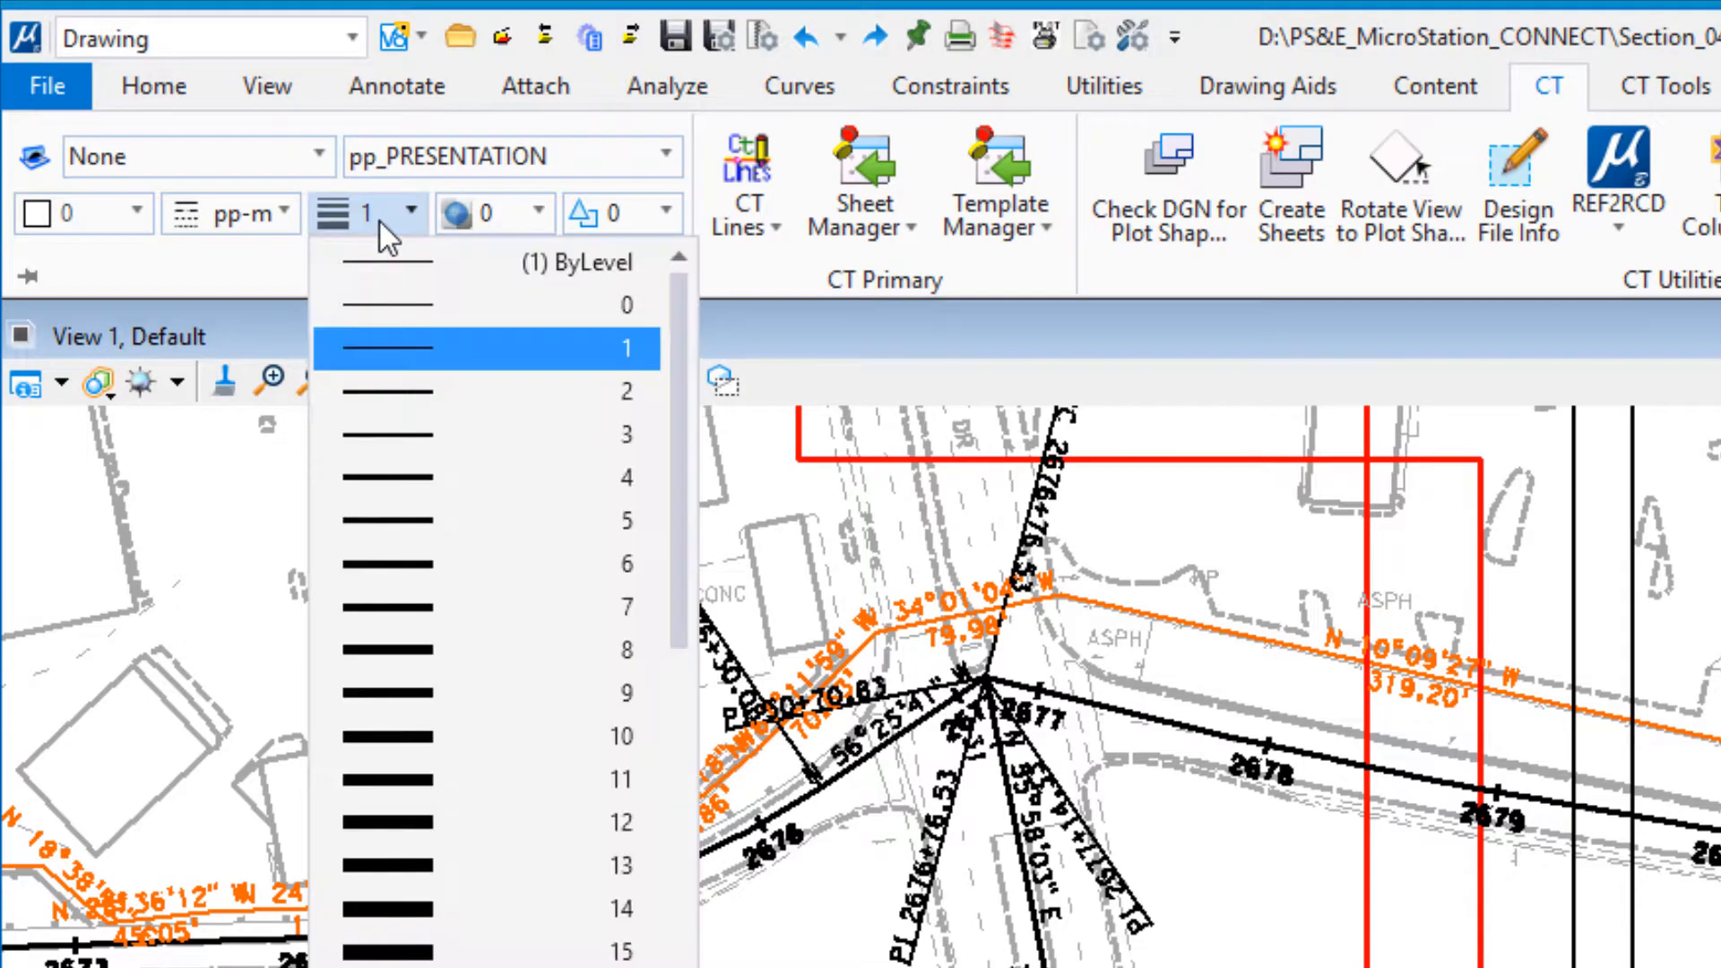
pyautogui.moveTo(398, 522)
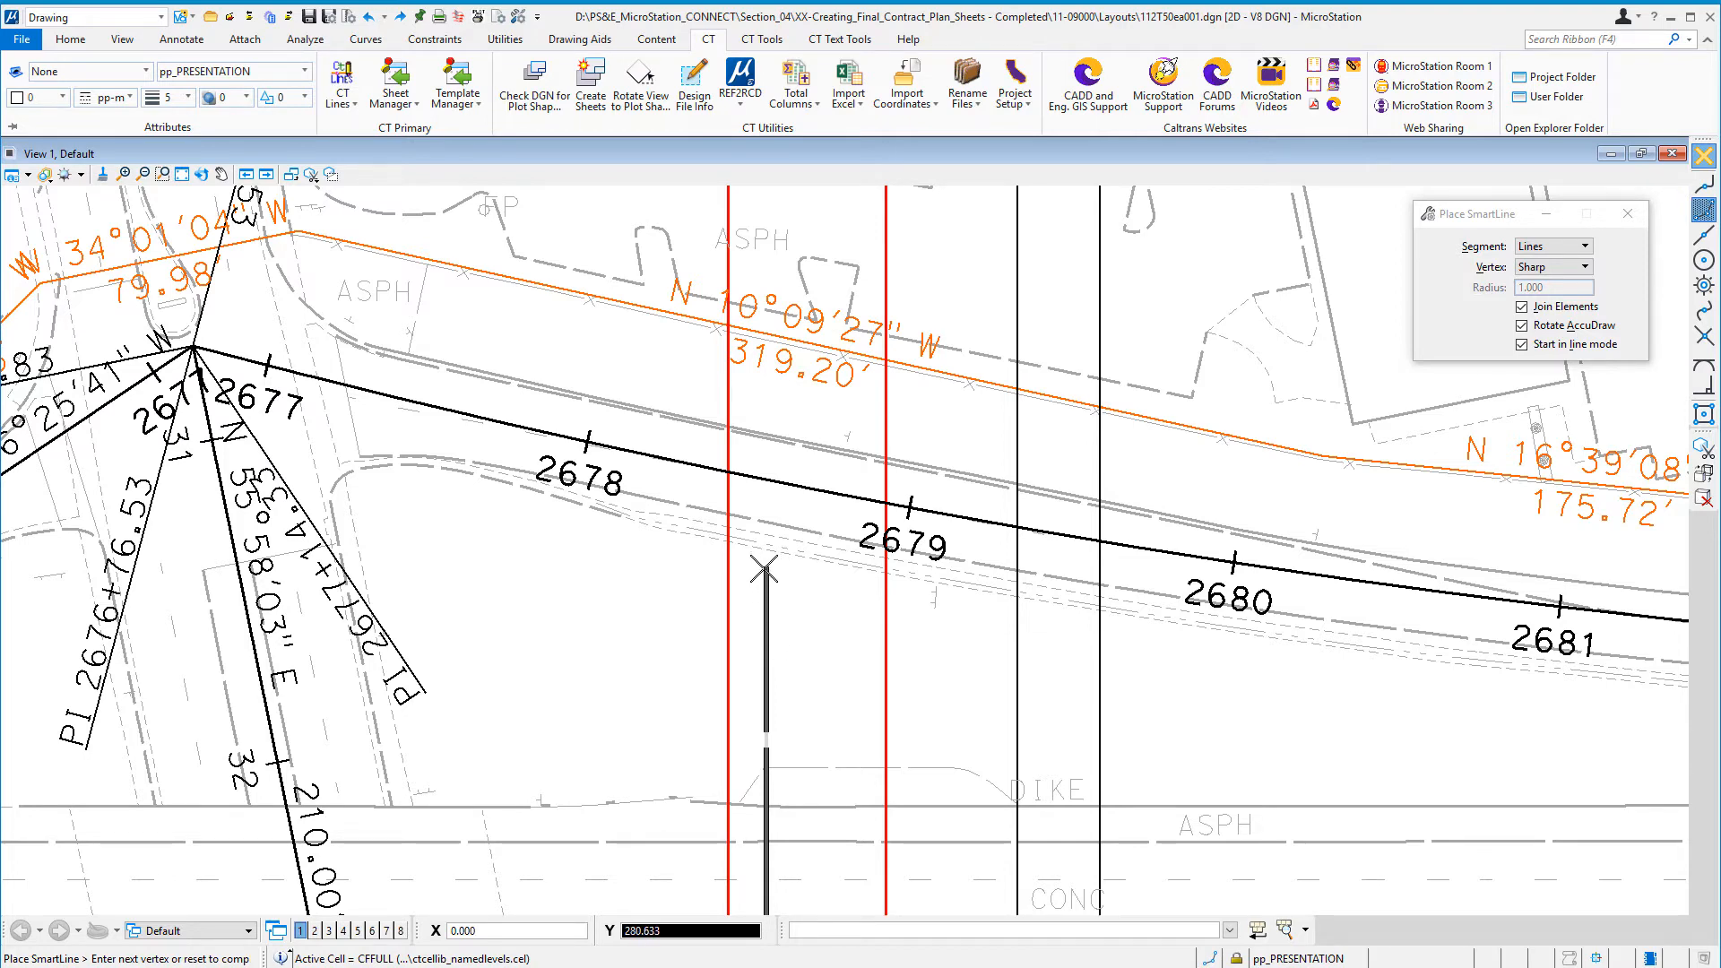
# - Extend the match line upward past the main alignment near station 2679, locked perpendicular to it
pyautogui.click(766, 570)
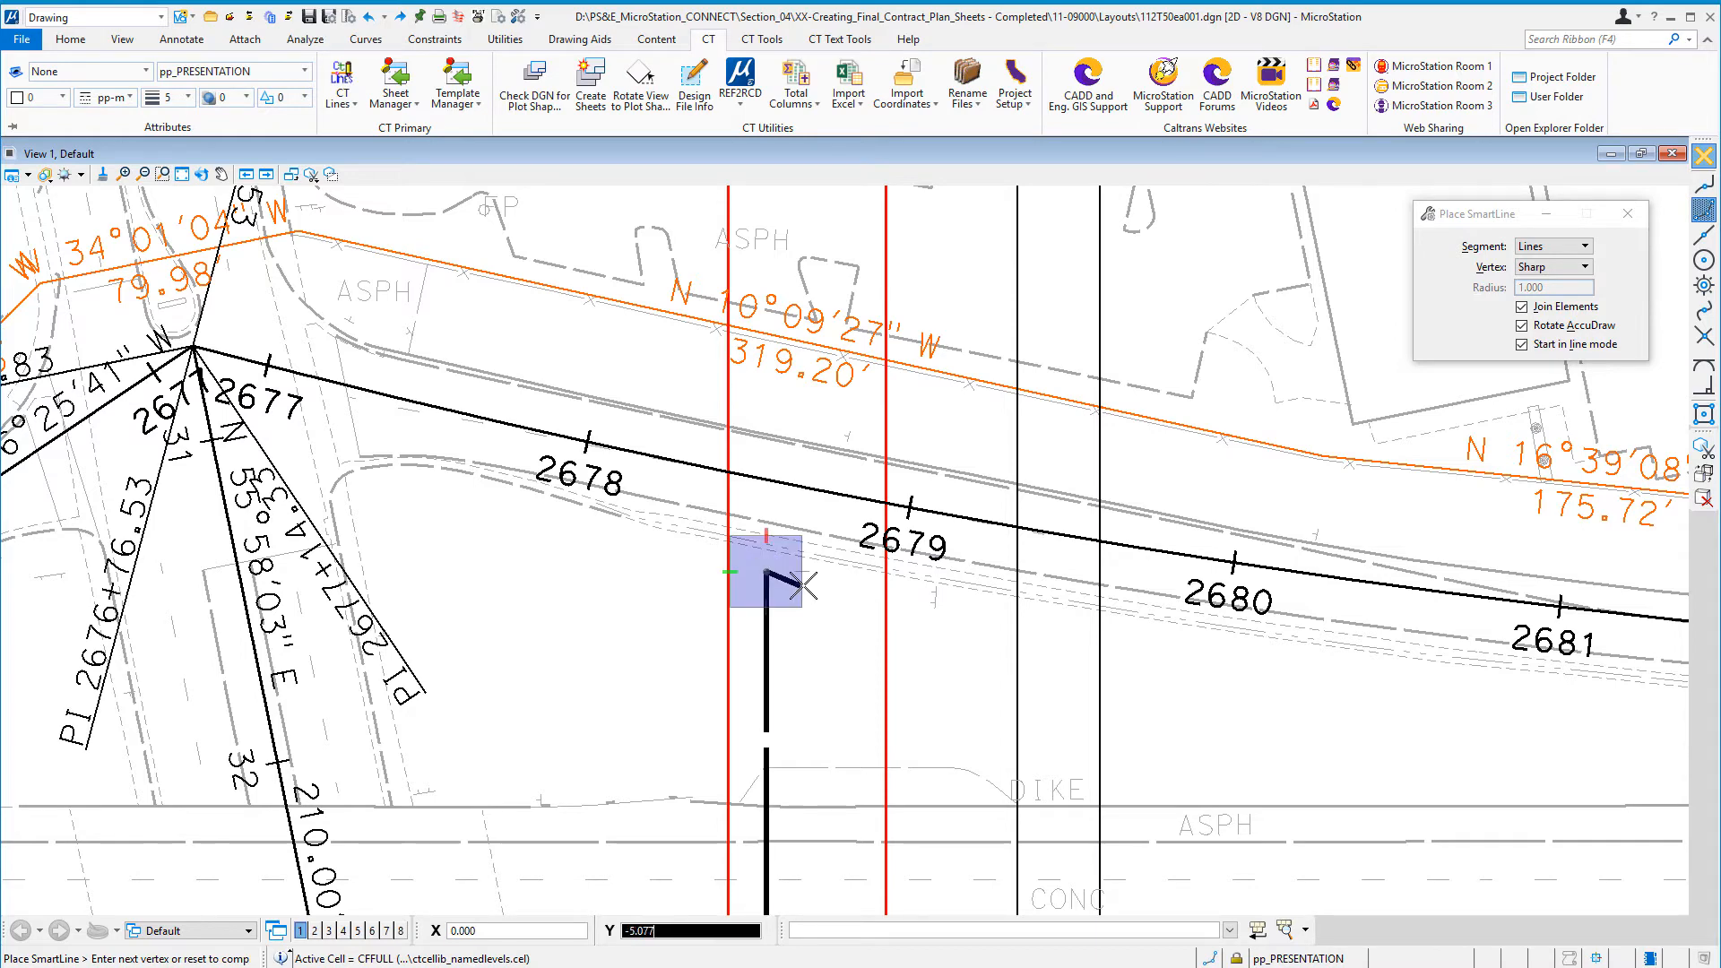
pyautogui.click(812, 495)
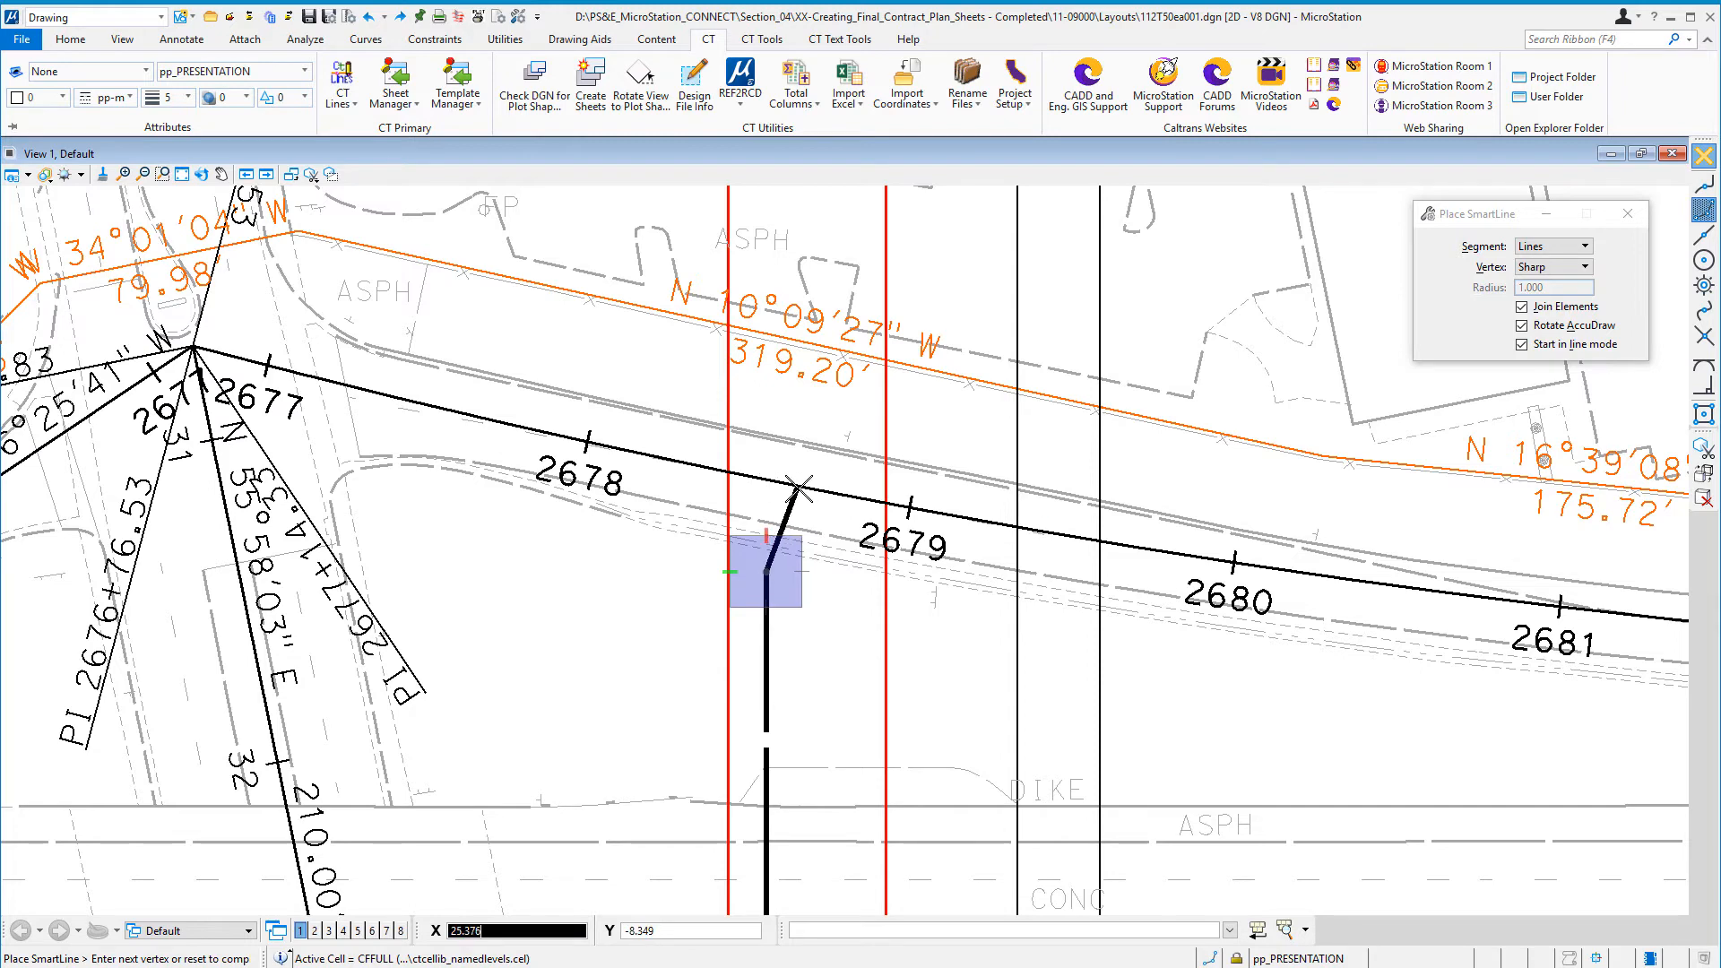
pyautogui.moveTo(1033, 527)
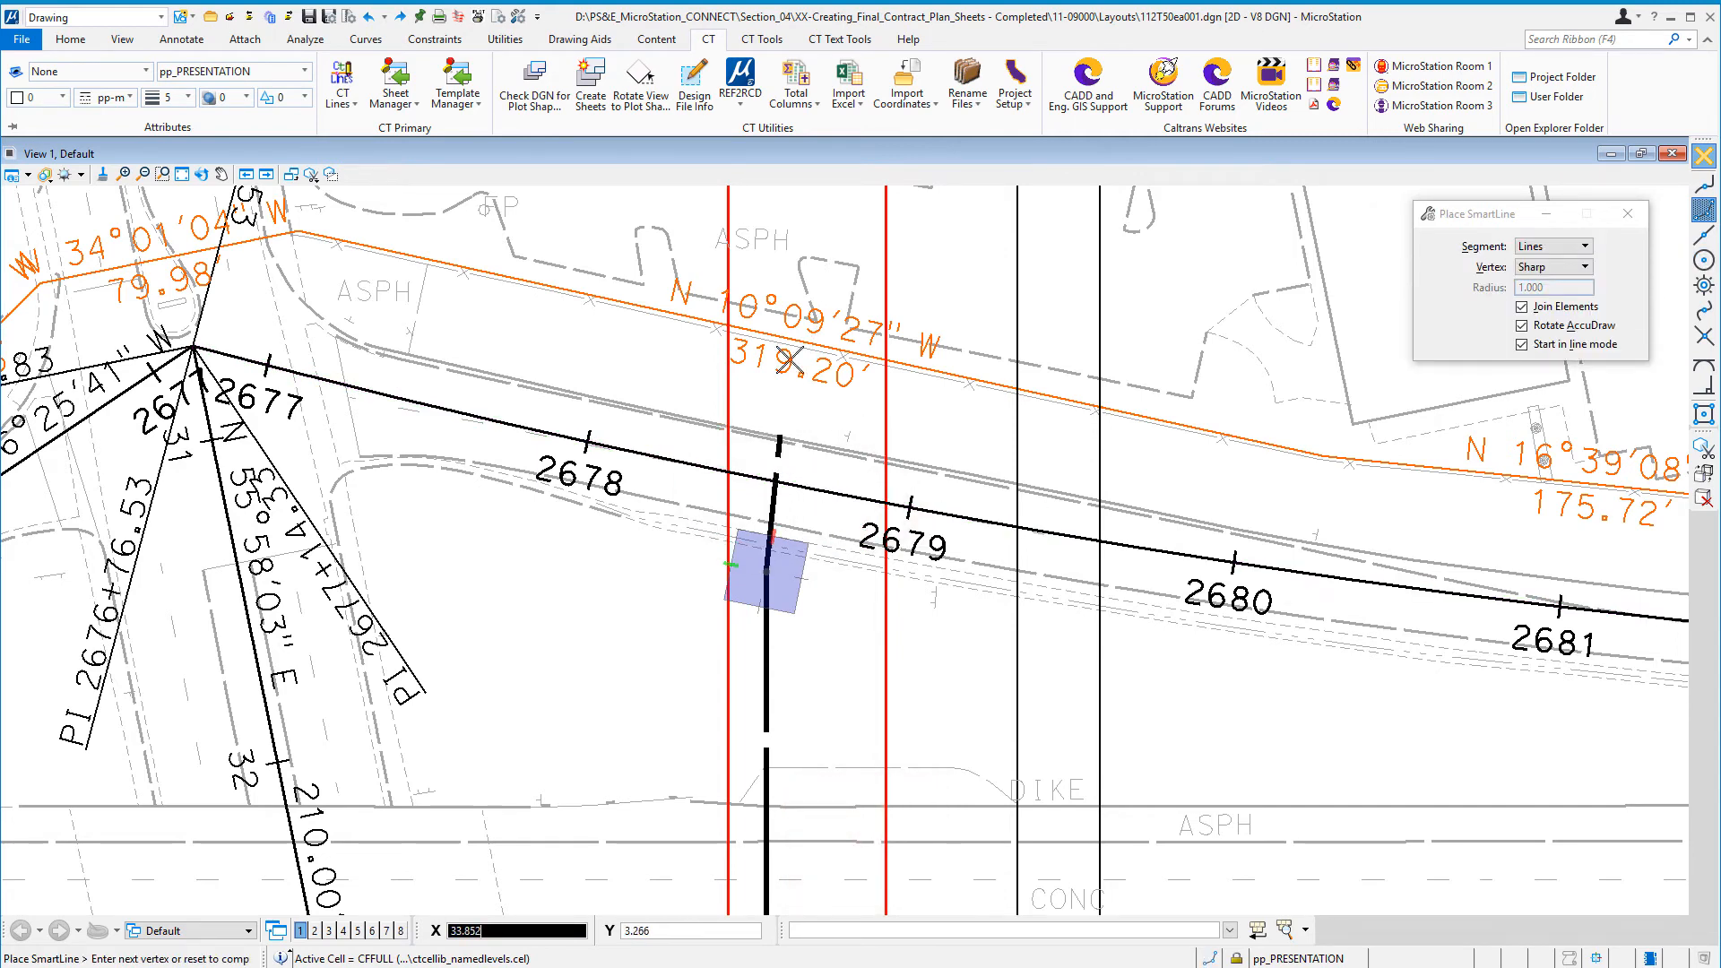
pyautogui.click(832, 208)
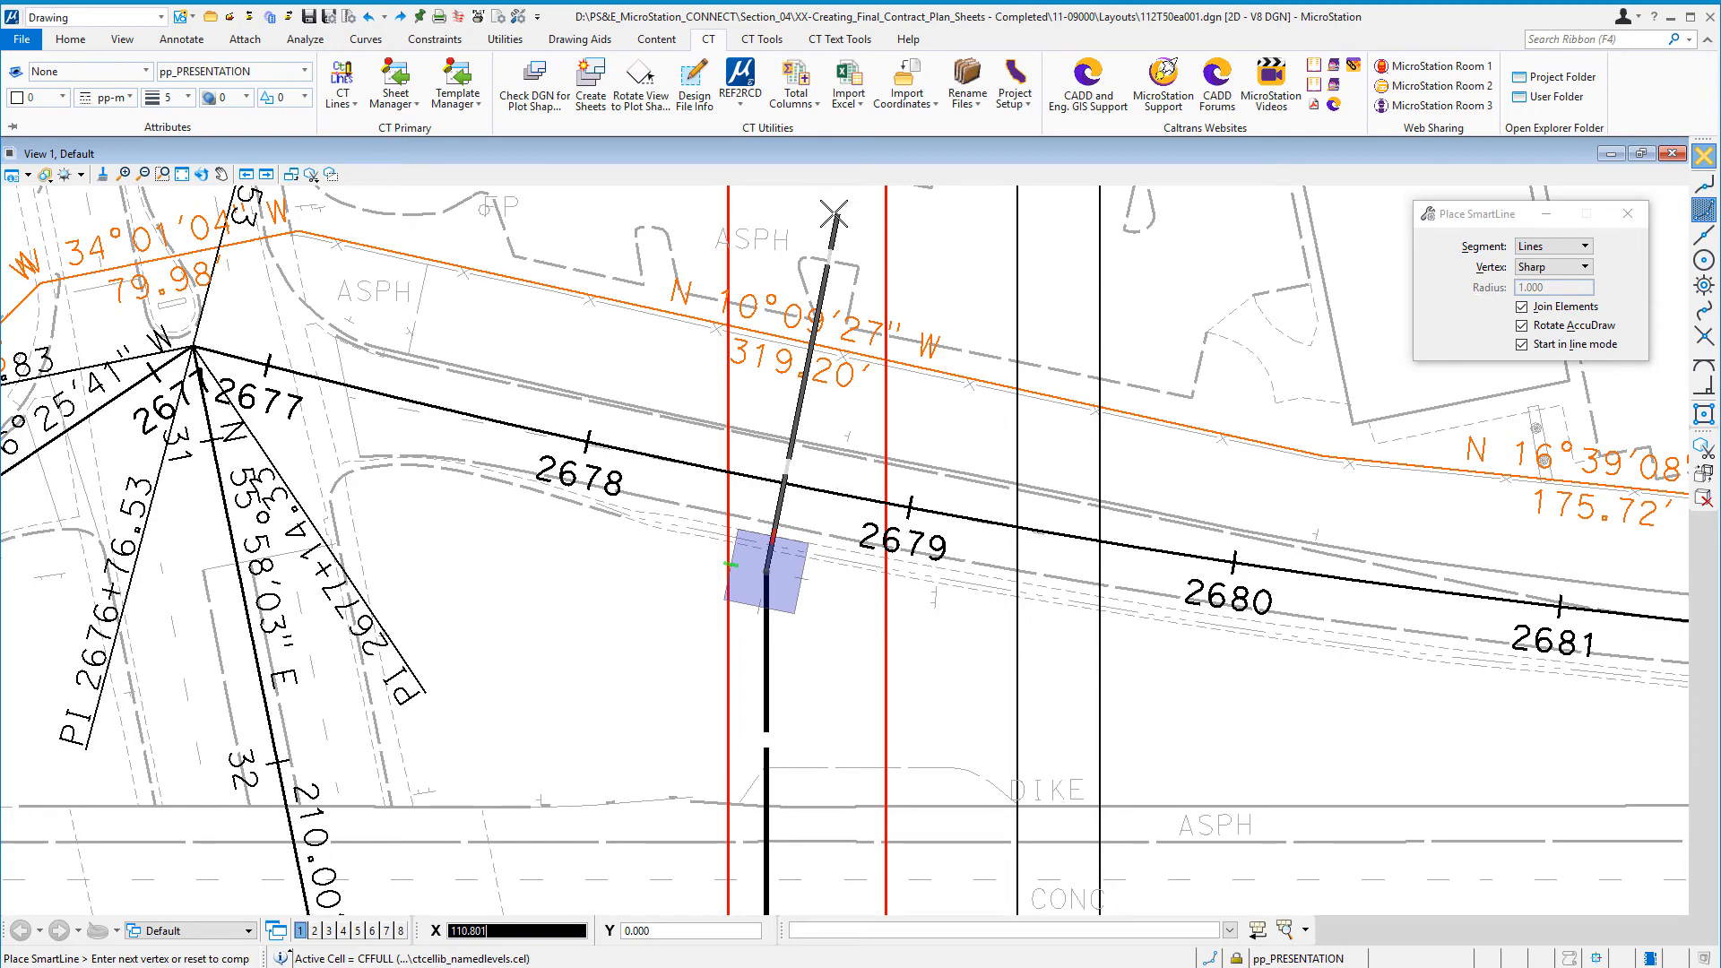
pyautogui.click(833, 213)
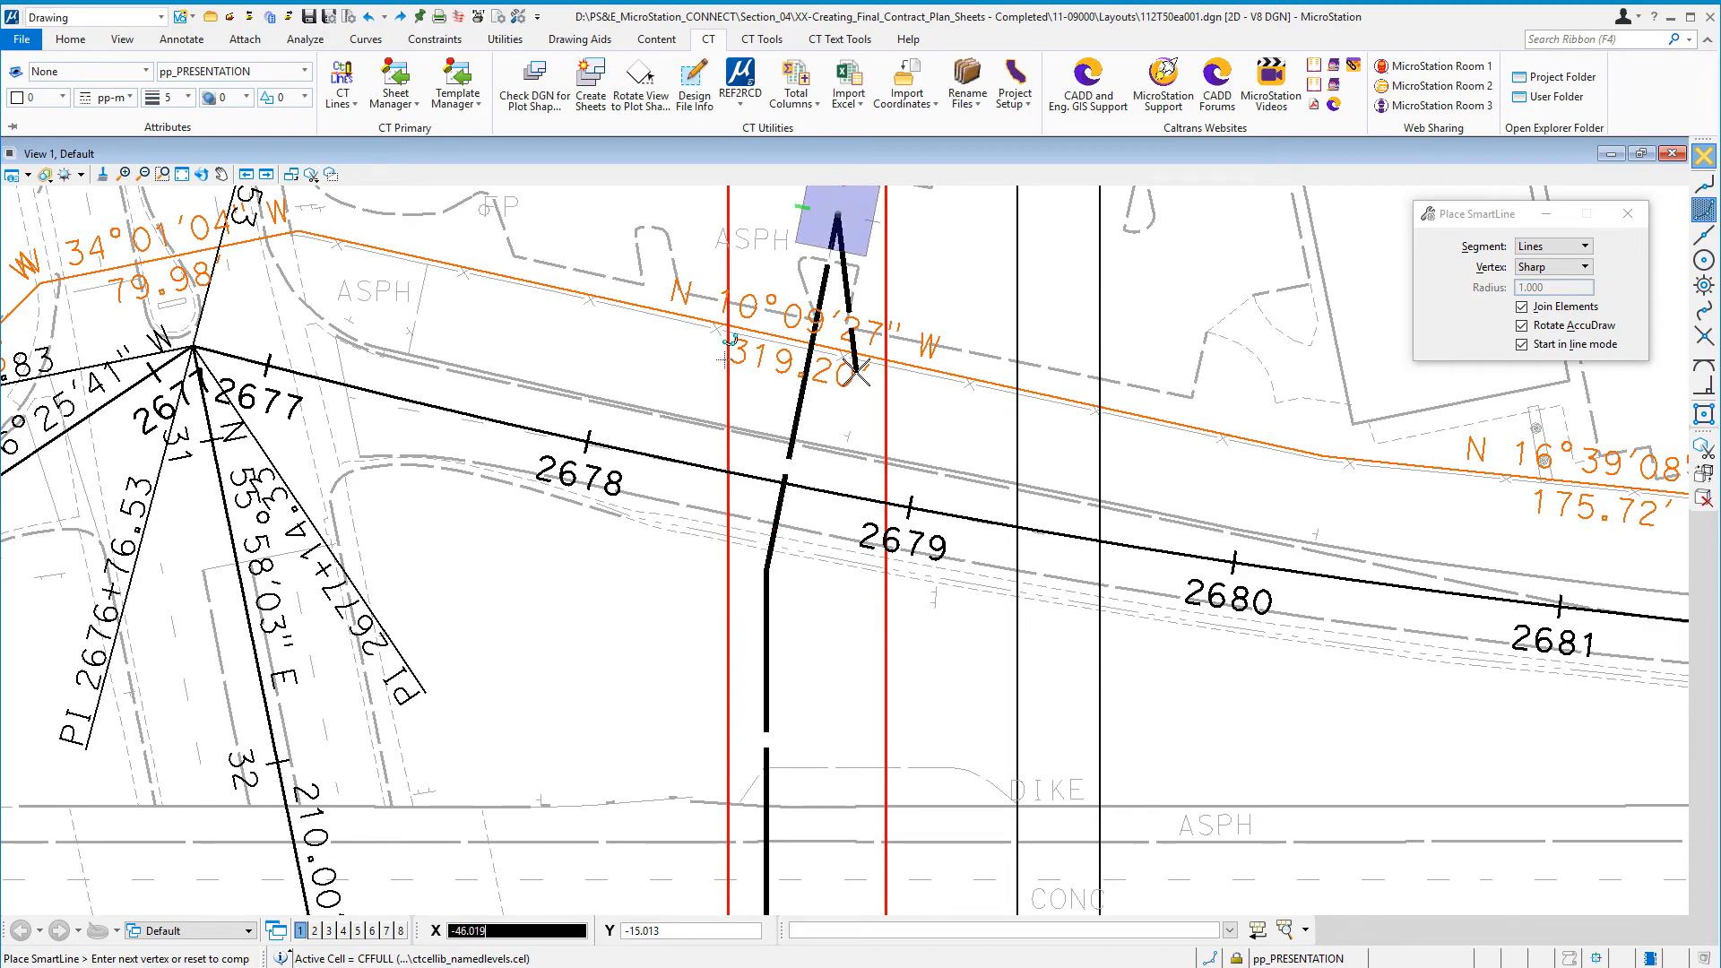